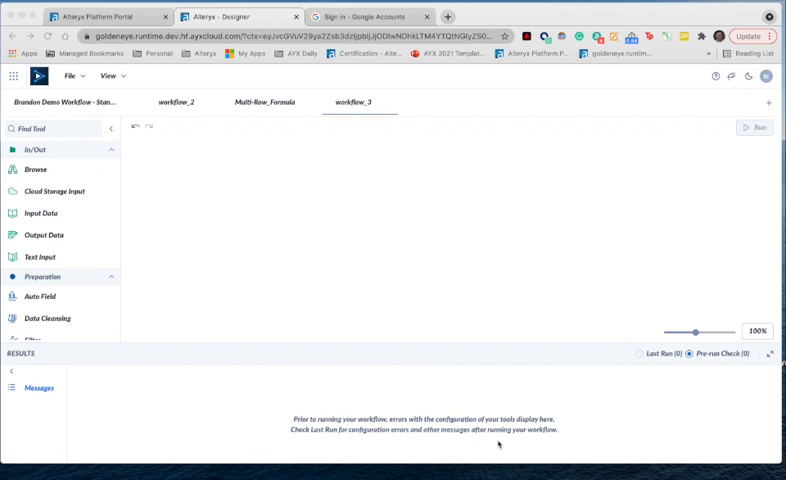
pyautogui.moveTo(12, 196)
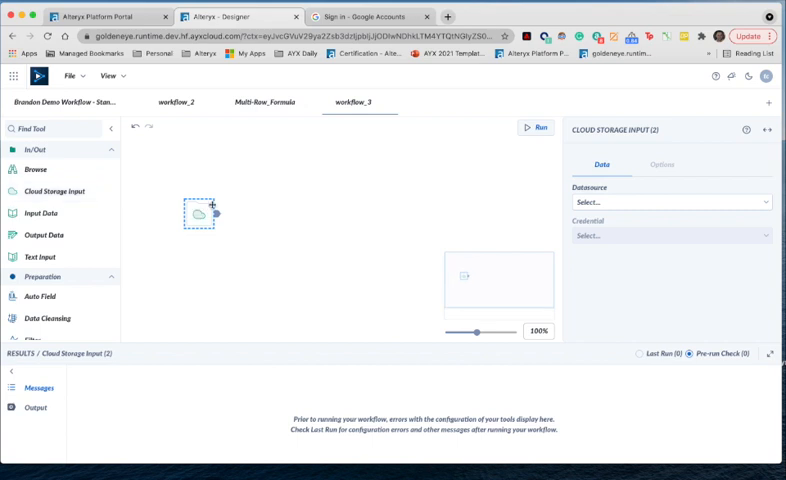
# Step: Set the Cloud Storage Input datasource to Google Drive and choose Create new credential
pyautogui.click(666, 204)
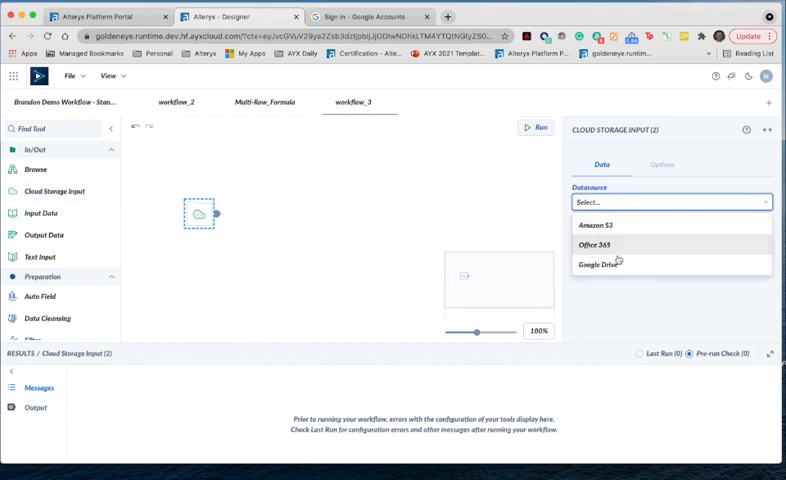
pyautogui.click(596, 264)
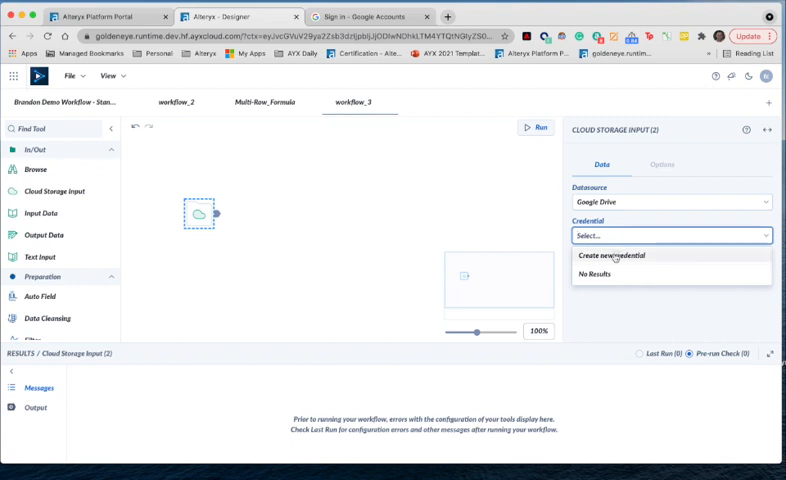
pyautogui.click(618, 256)
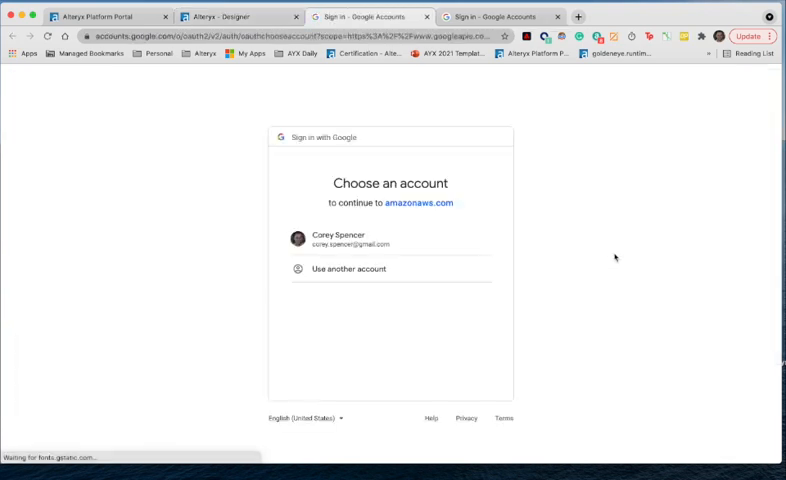